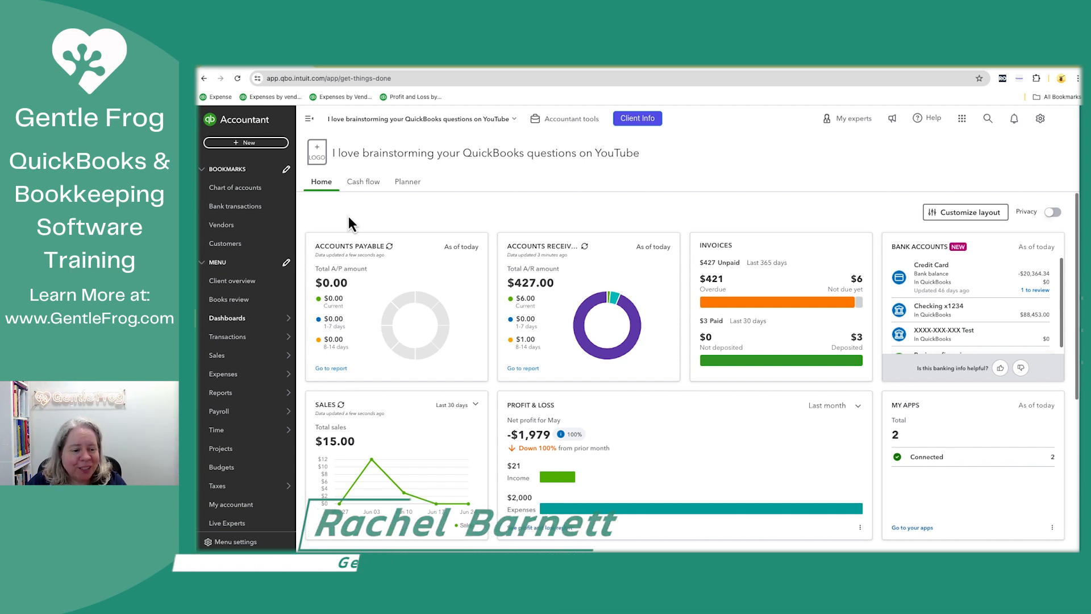
# Find and open the Profit and Loss by Customer report by searching 'profit'.
pyautogui.click(221, 392)
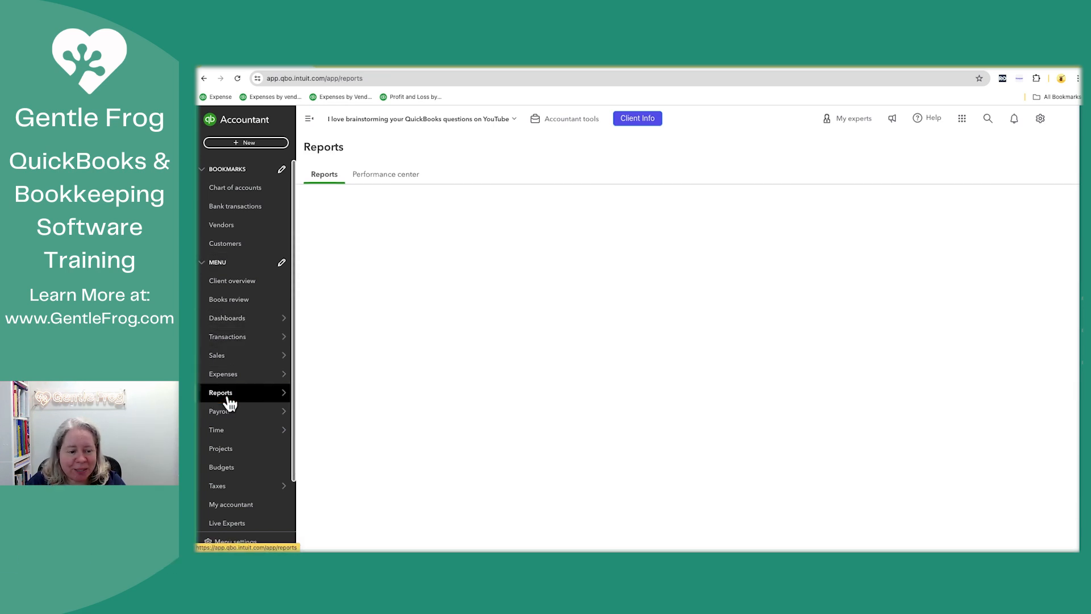
pyautogui.click(220, 392)
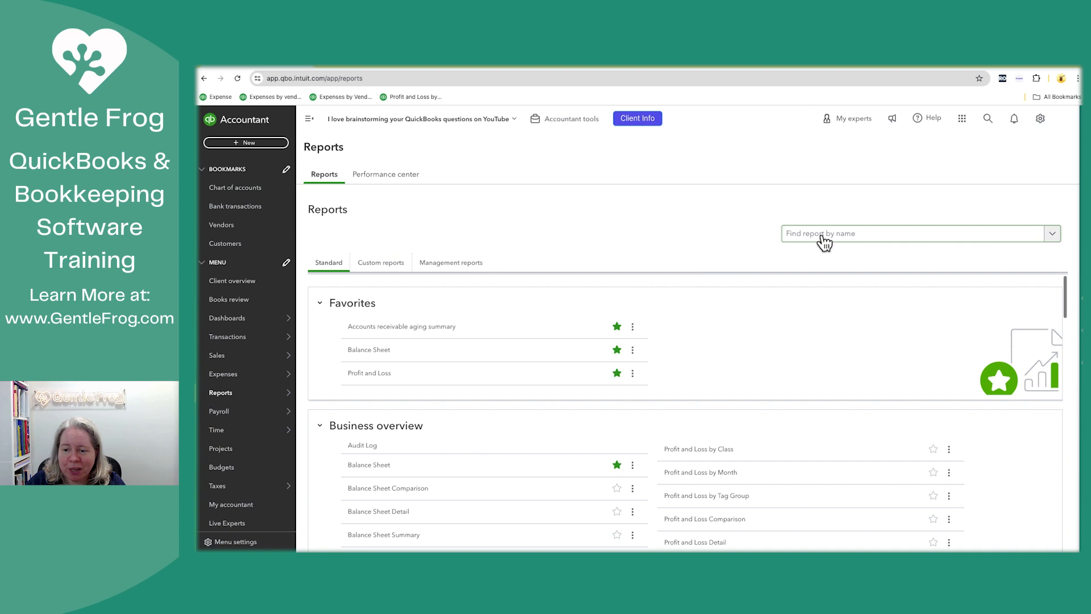
pyautogui.write('pl')
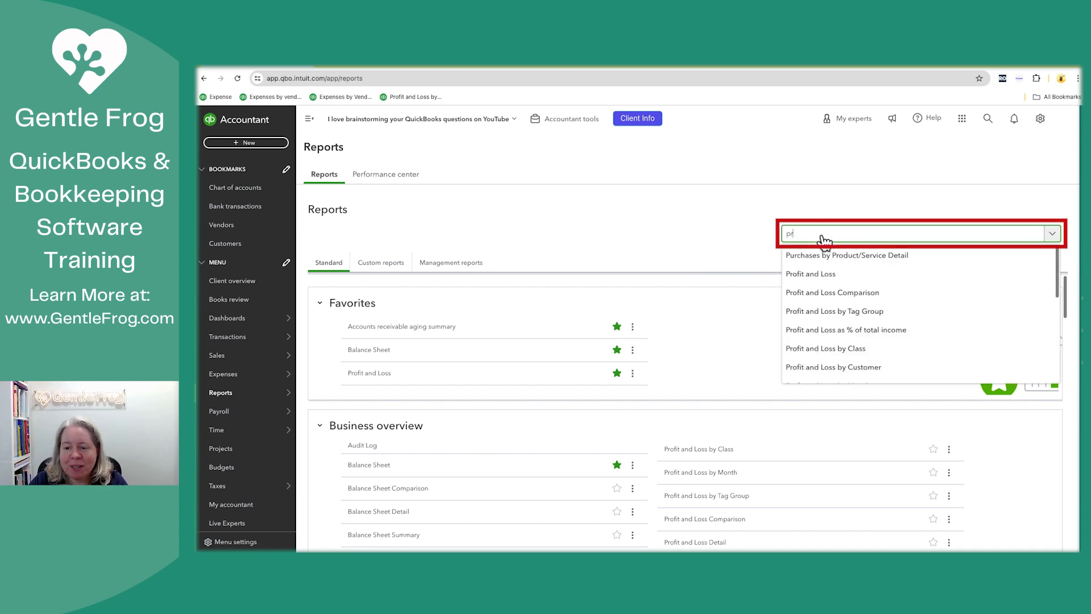
pyautogui.write('rofit')
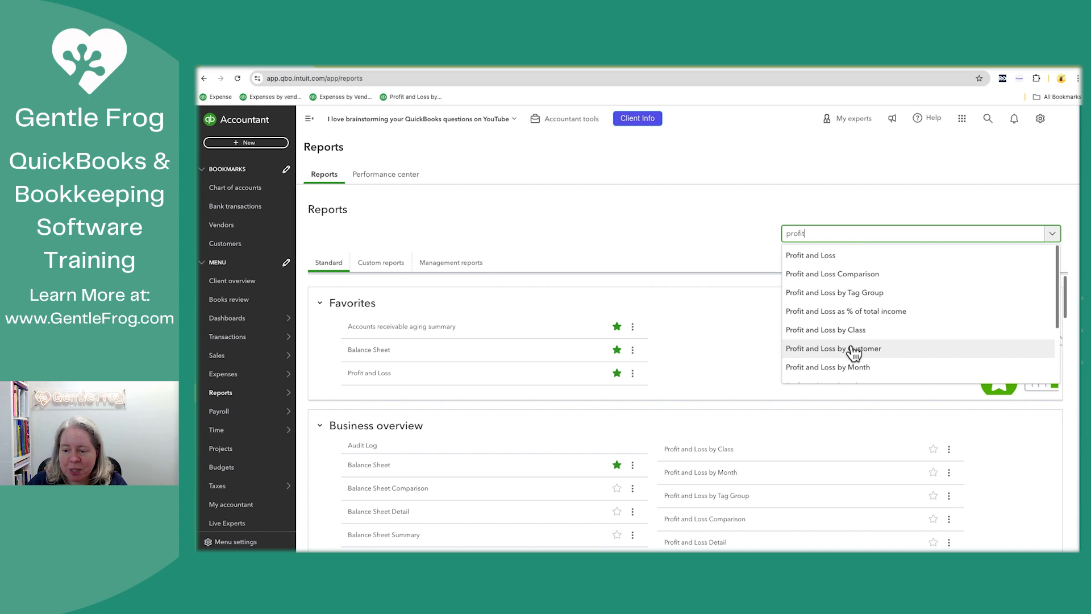
pyautogui.click(833, 348)
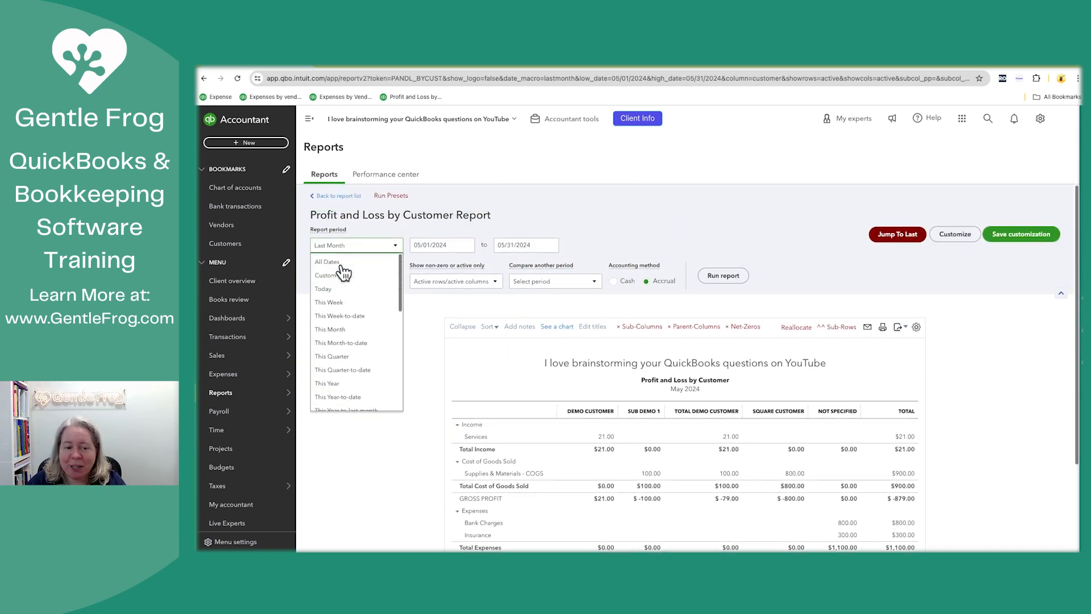
# Run the report with the report period set to All Dates.
pyautogui.click(326, 262)
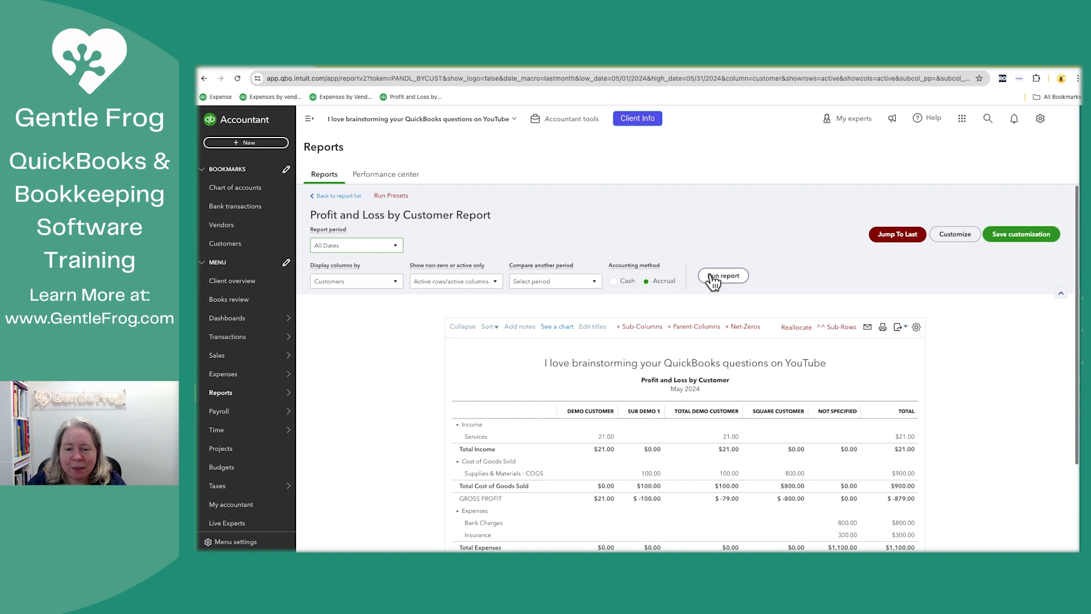
pyautogui.click(722, 275)
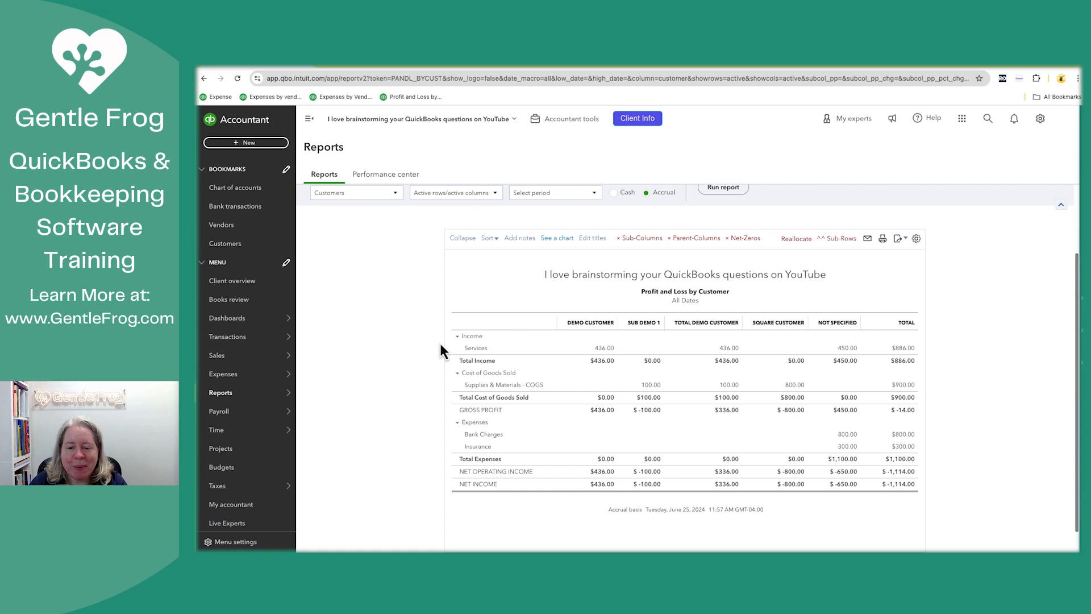
pyautogui.moveTo(634, 336)
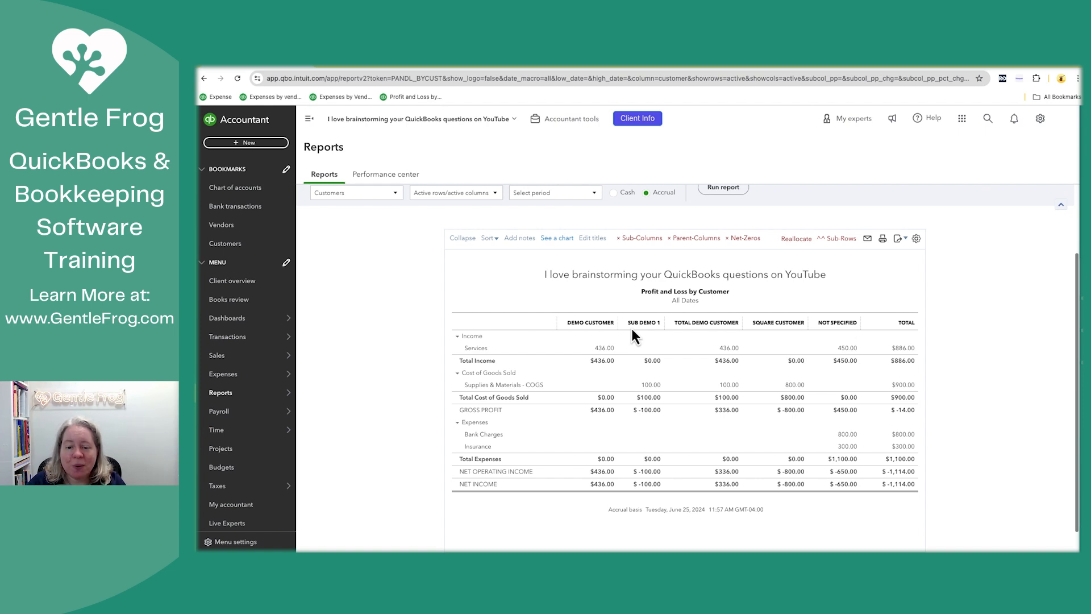
pyautogui.moveTo(702, 410)
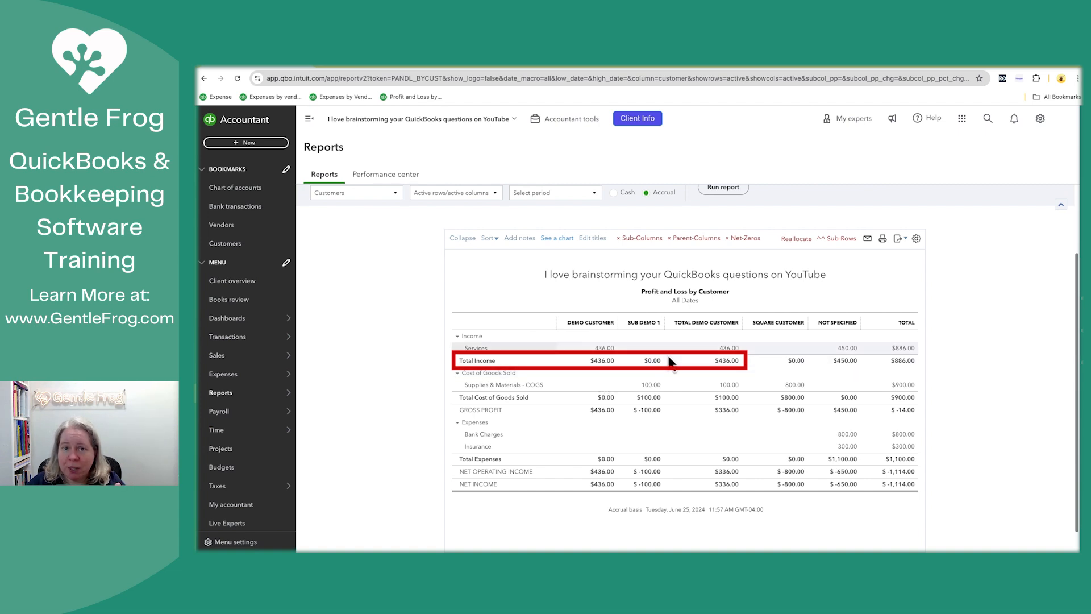
pyautogui.moveTo(732, 362)
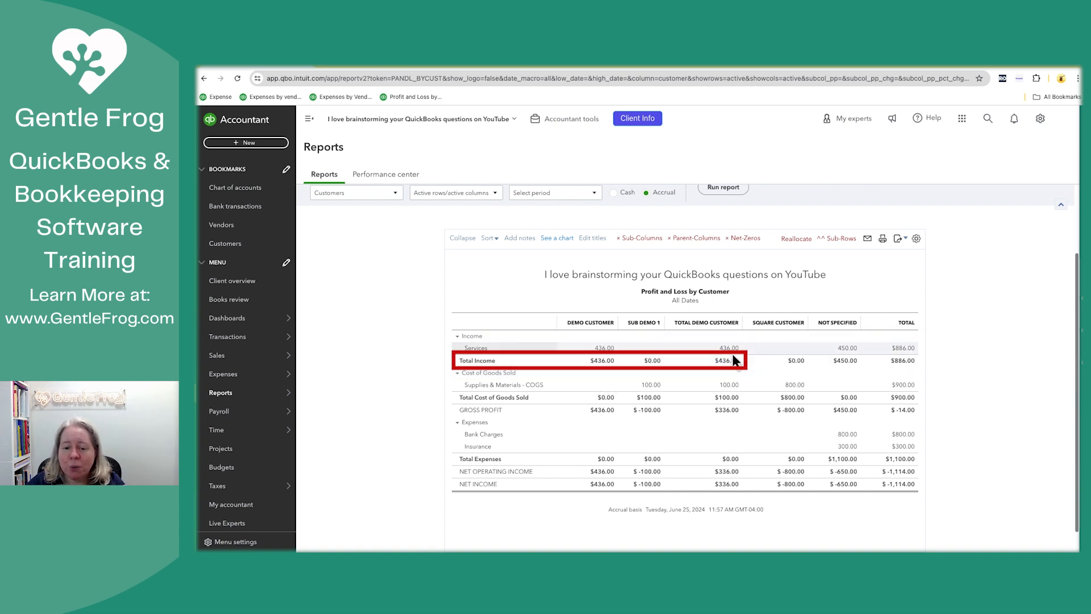
pyautogui.moveTo(734, 361)
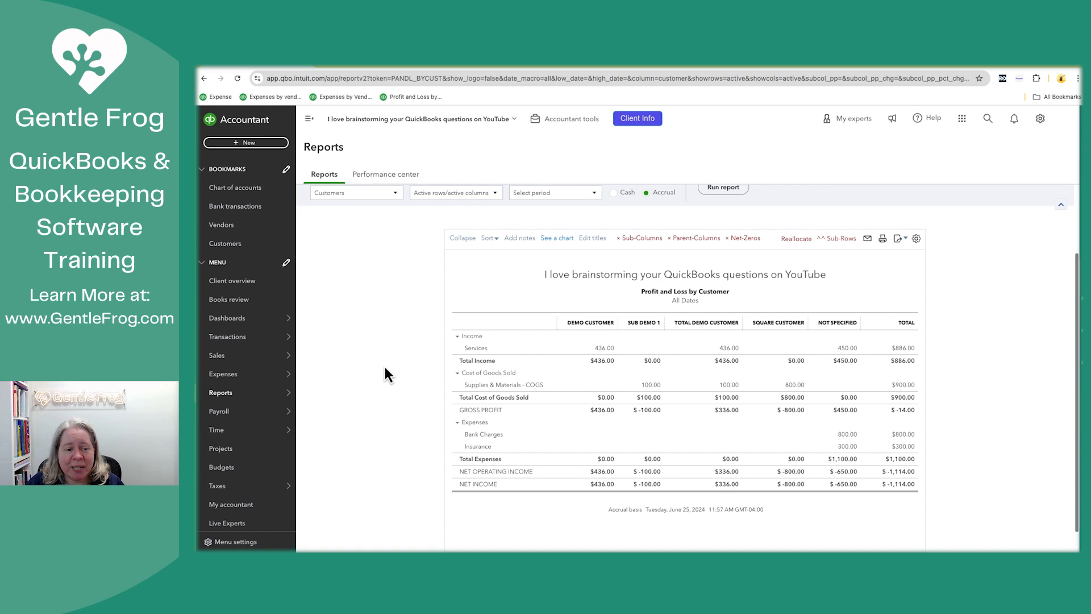
pyautogui.click(225, 243)
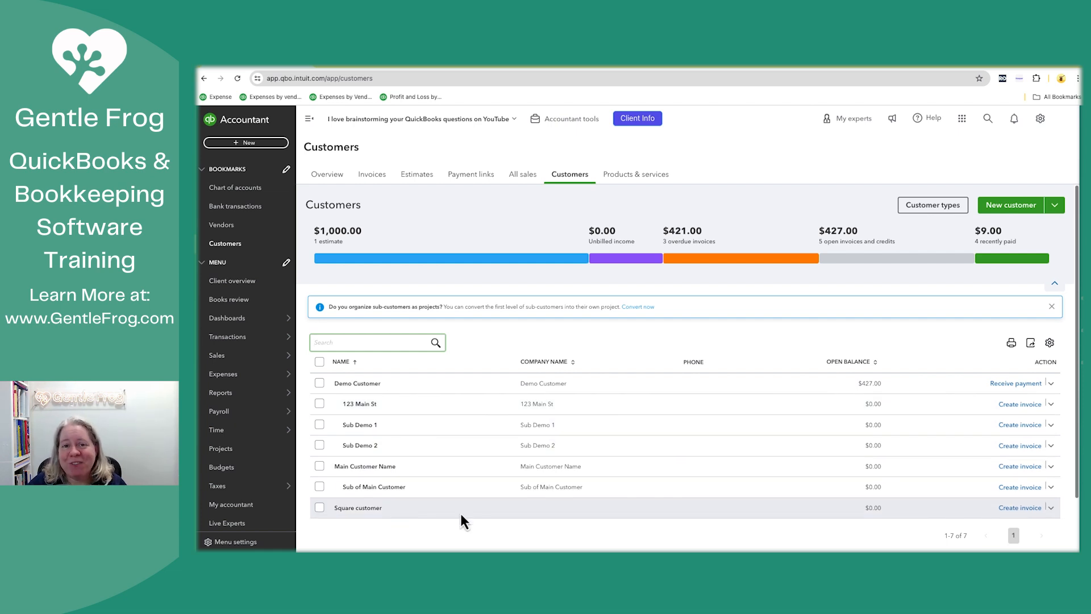
pyautogui.moveTo(400, 430)
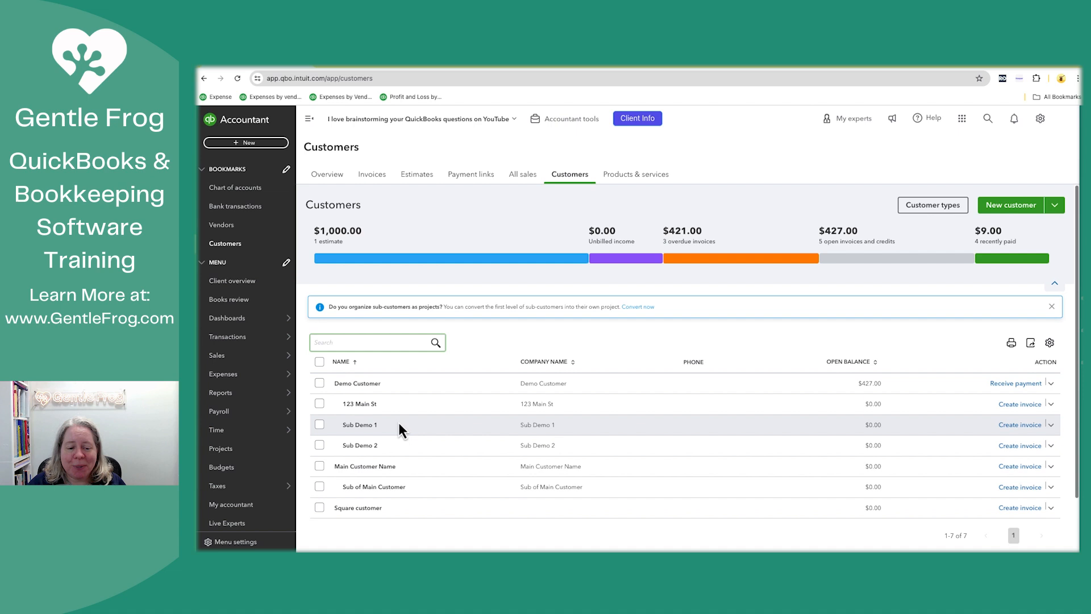